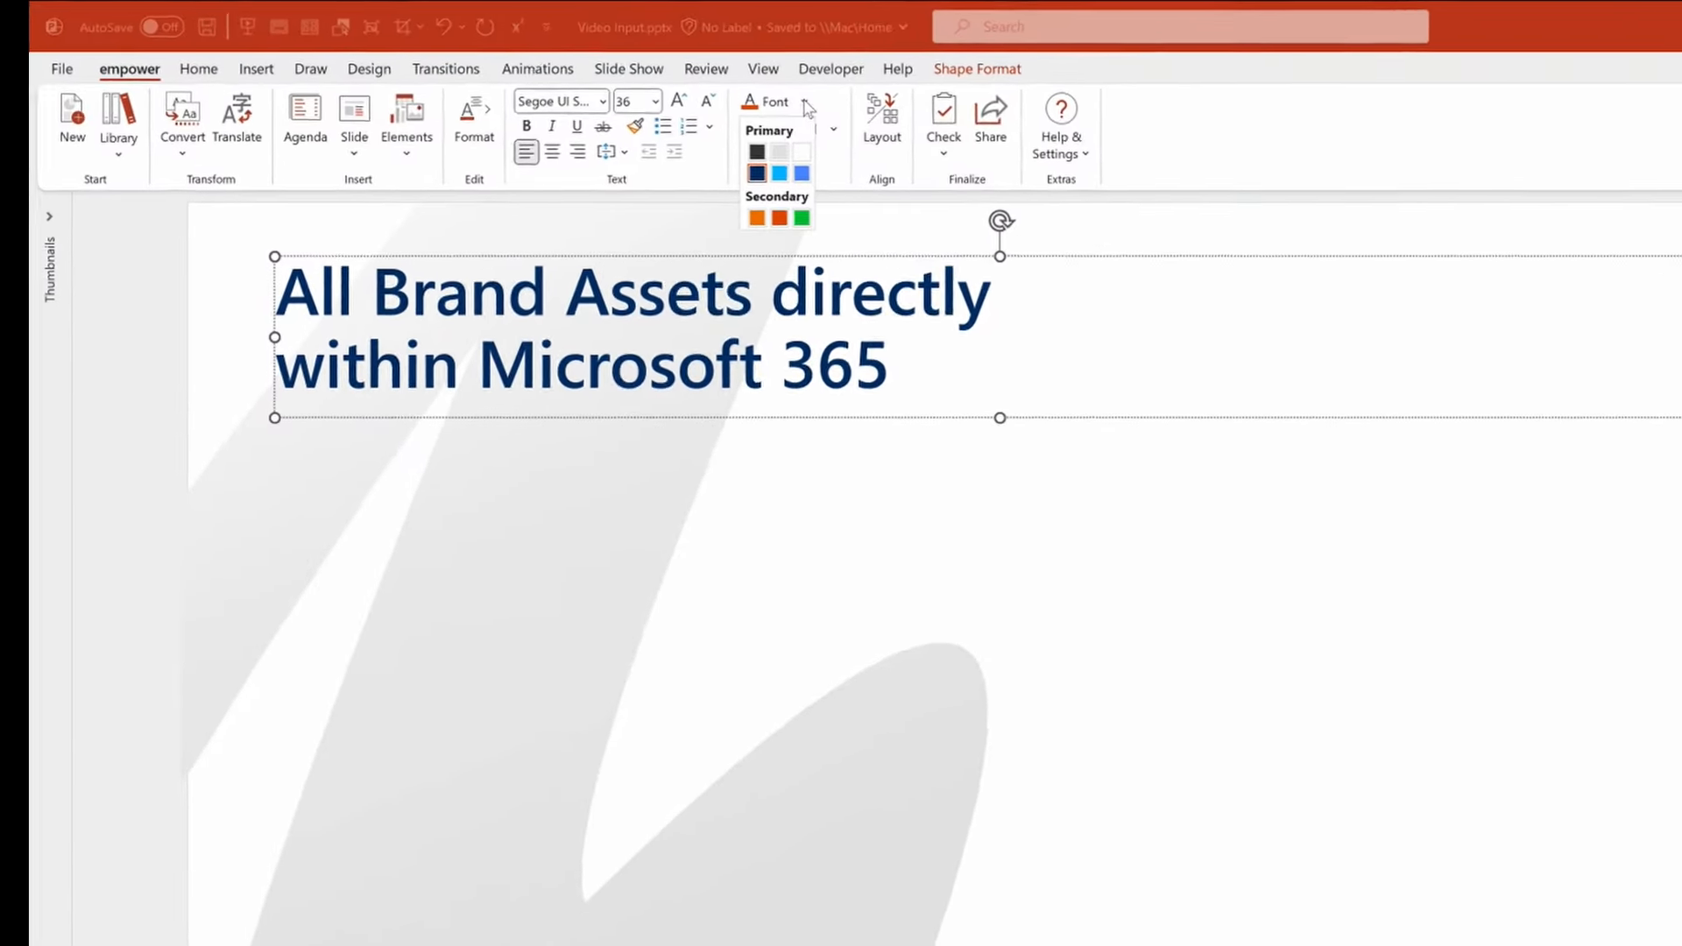
Step: Show the brand fonts list and the Text Elements library beside the title slide
left_click(601, 116)
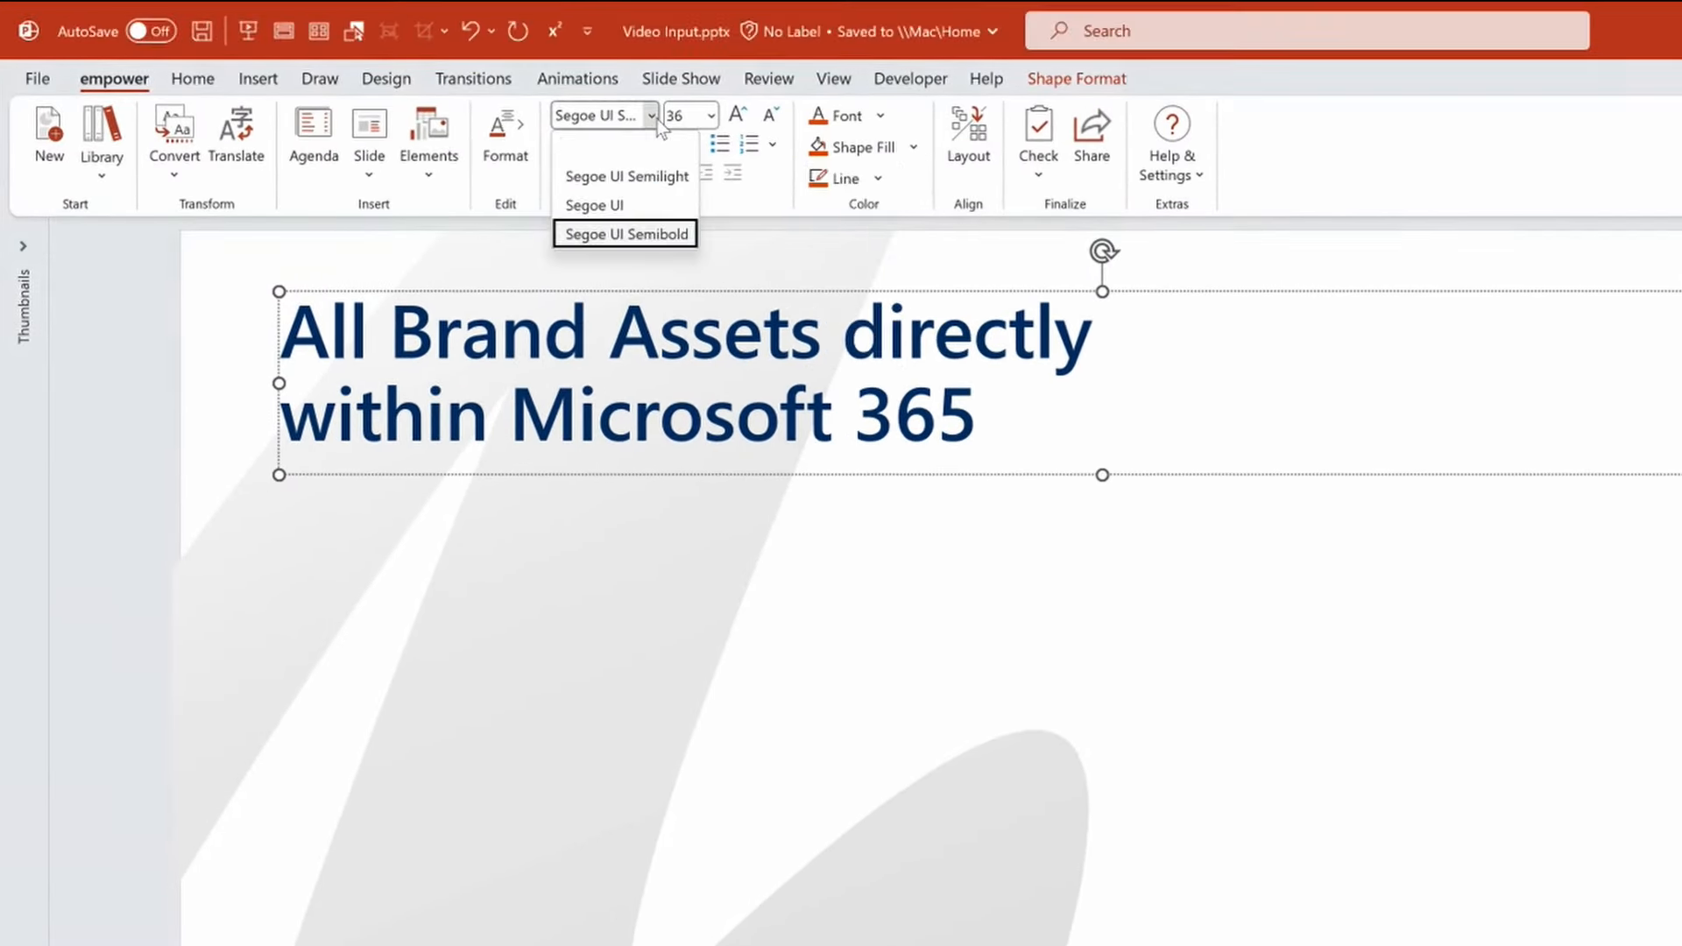
left_click(102, 135)
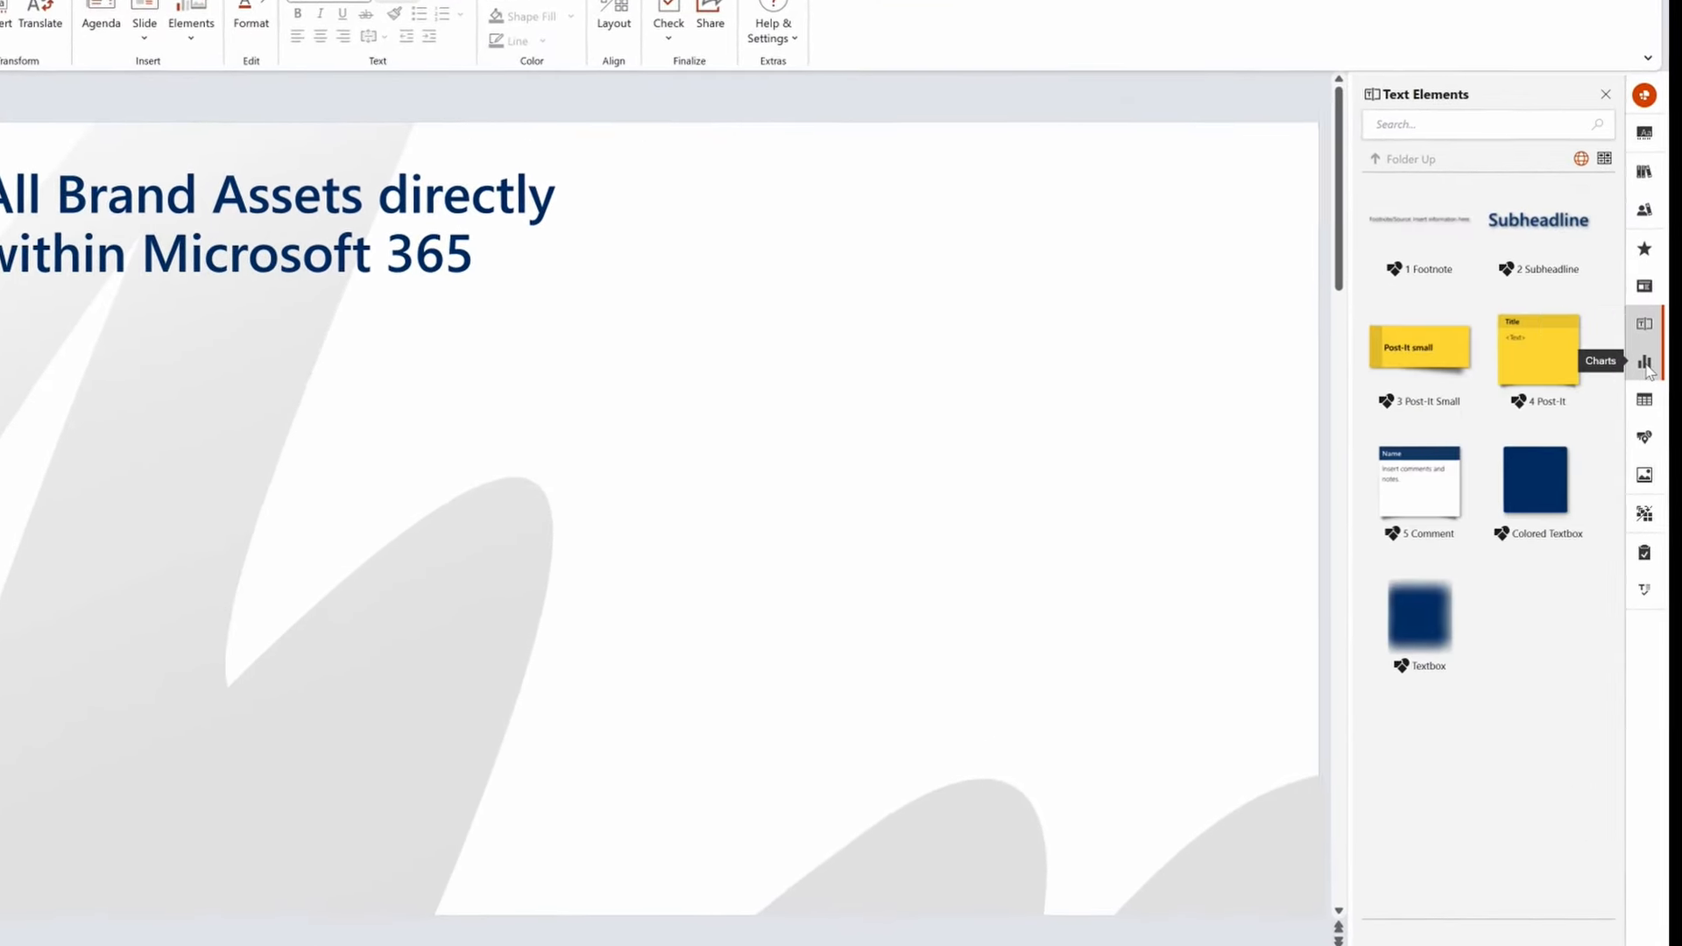
Step: Switch the empower sidebar through the brand Icons and Images collections
left_click(1645, 431)
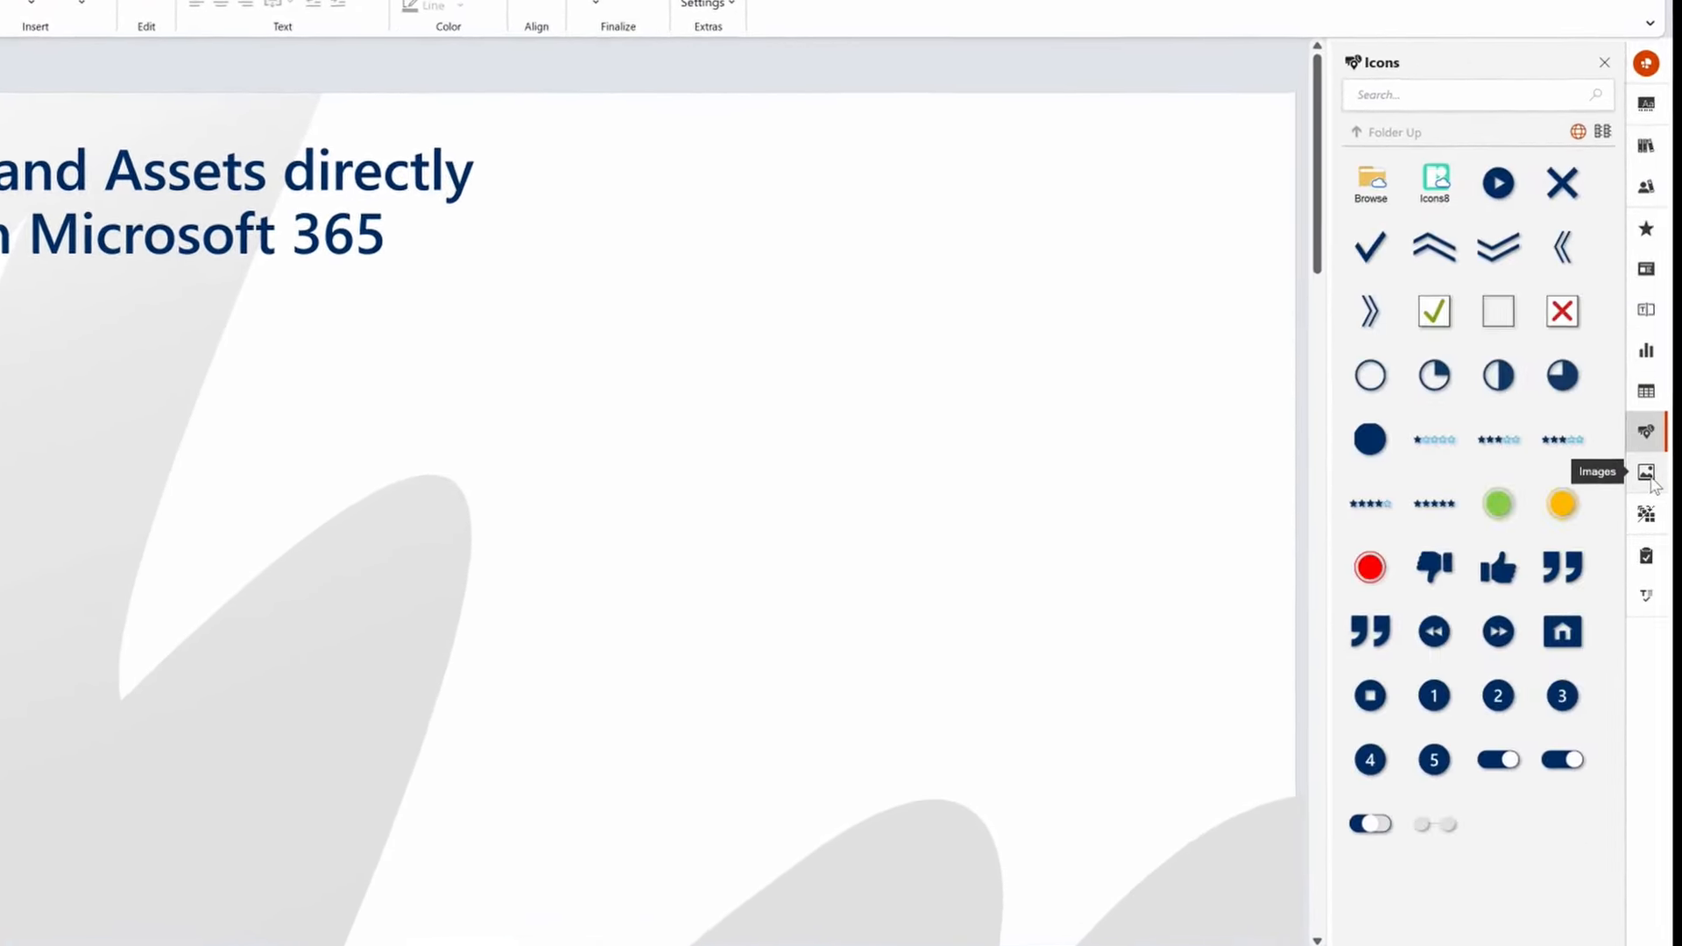
left_click(1647, 474)
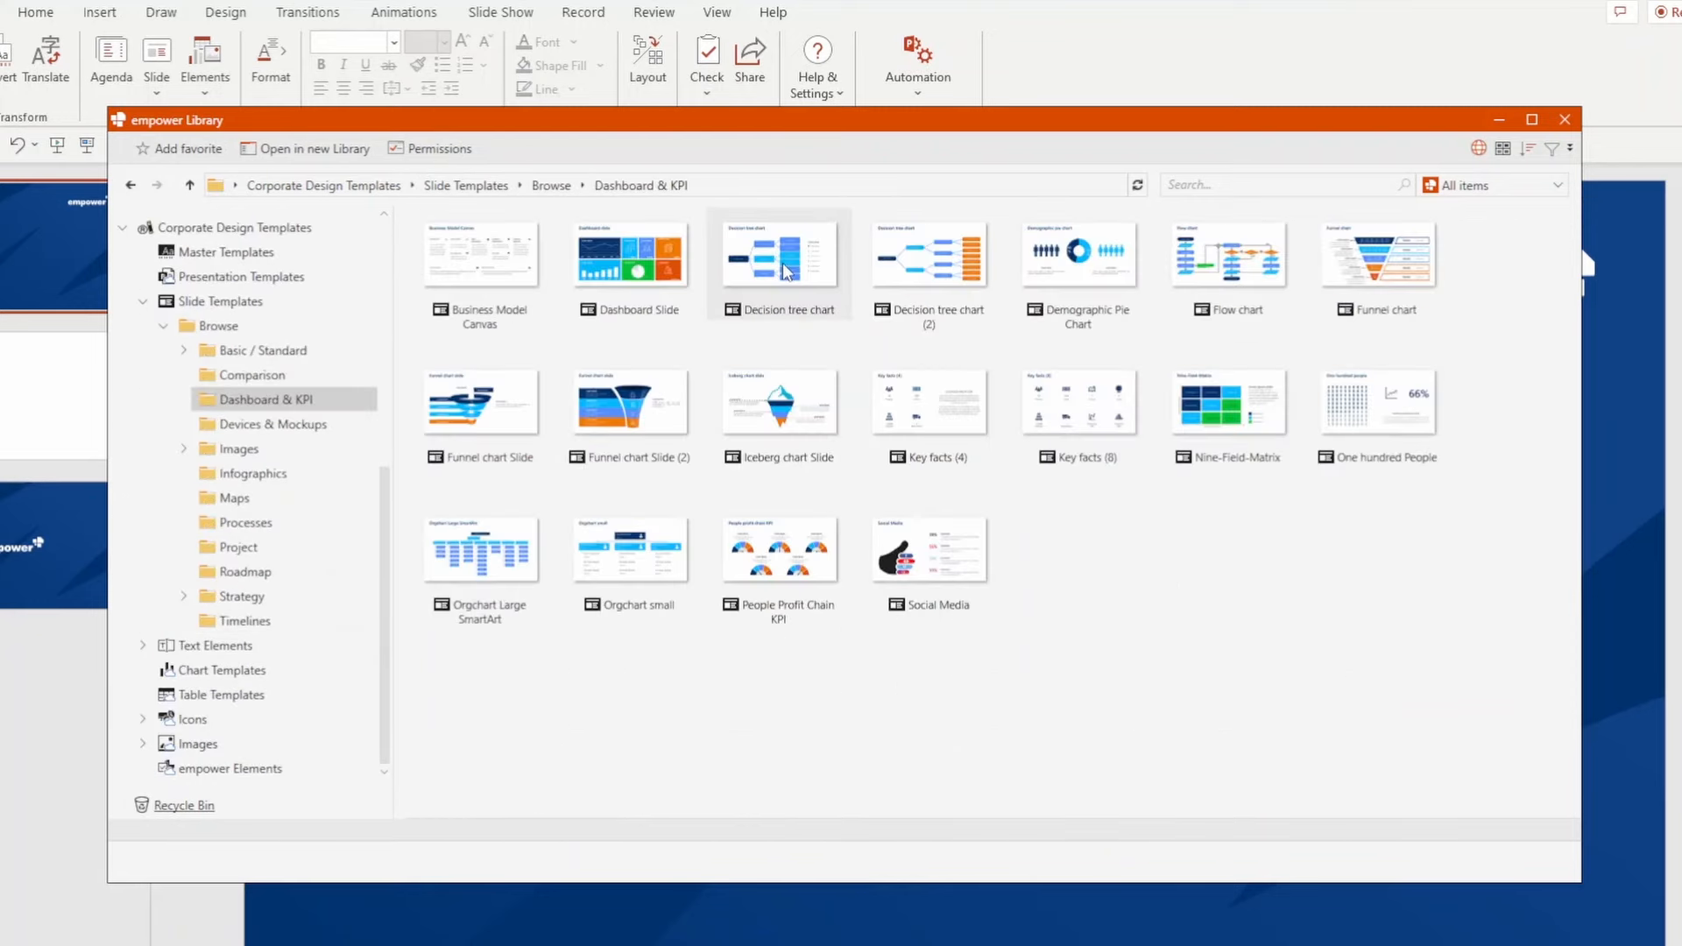
Step: Browse the Strategy > SWOT slide templates and return to the Browse folder
left_click(241, 596)
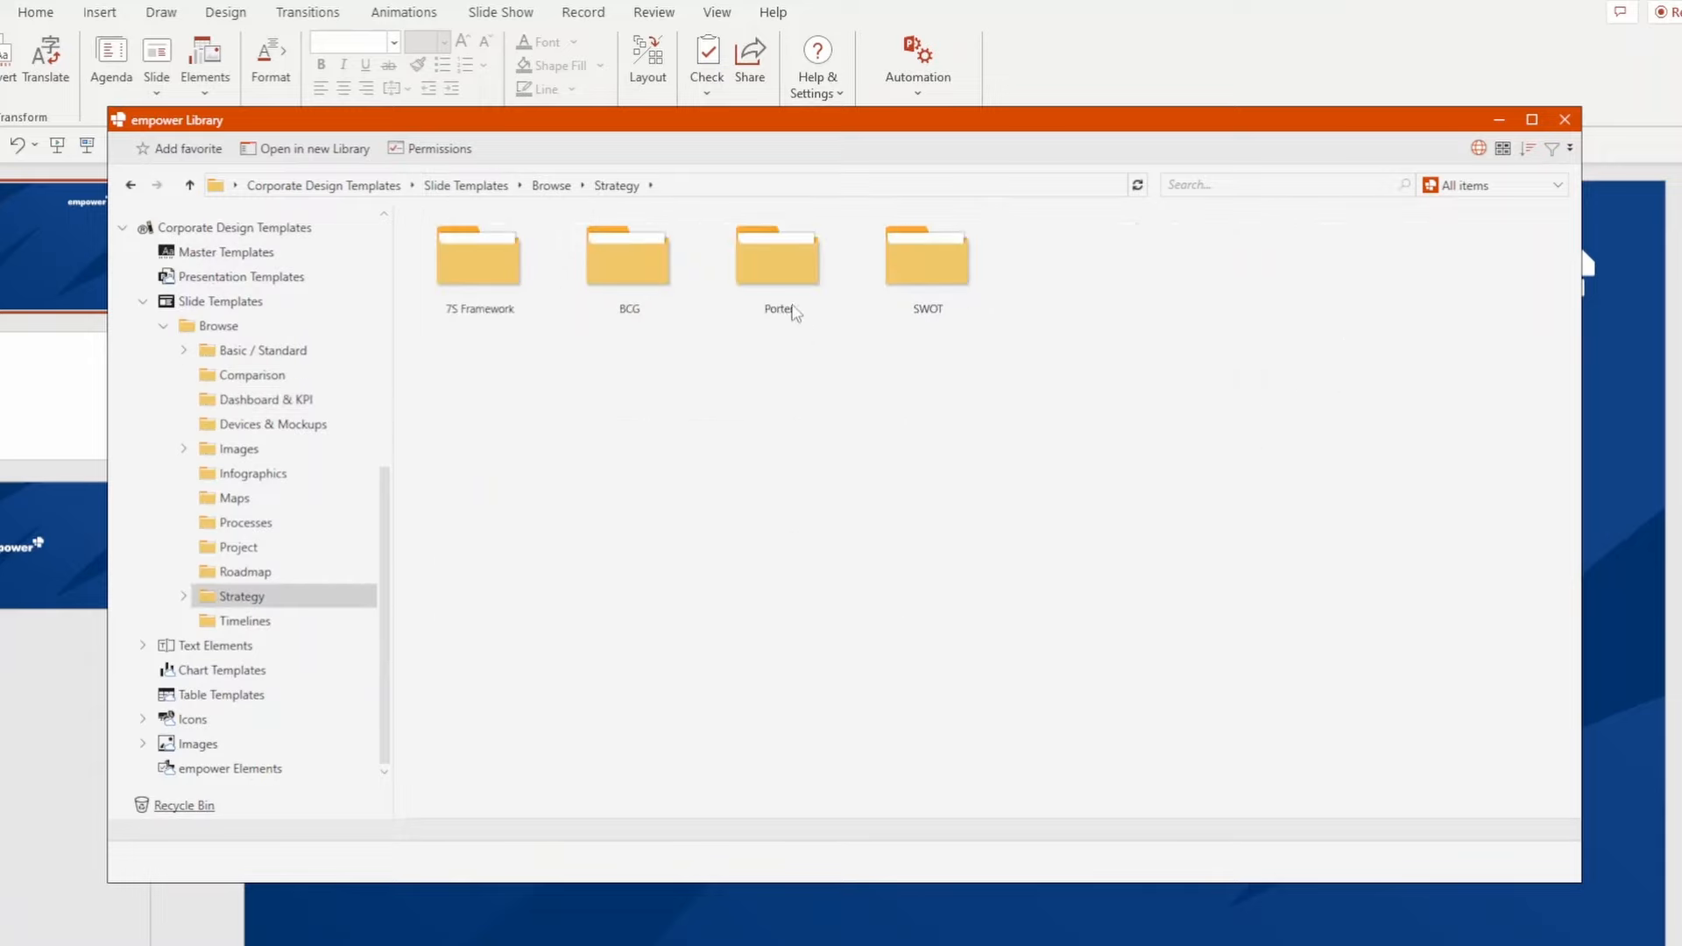
left_click(927, 254)
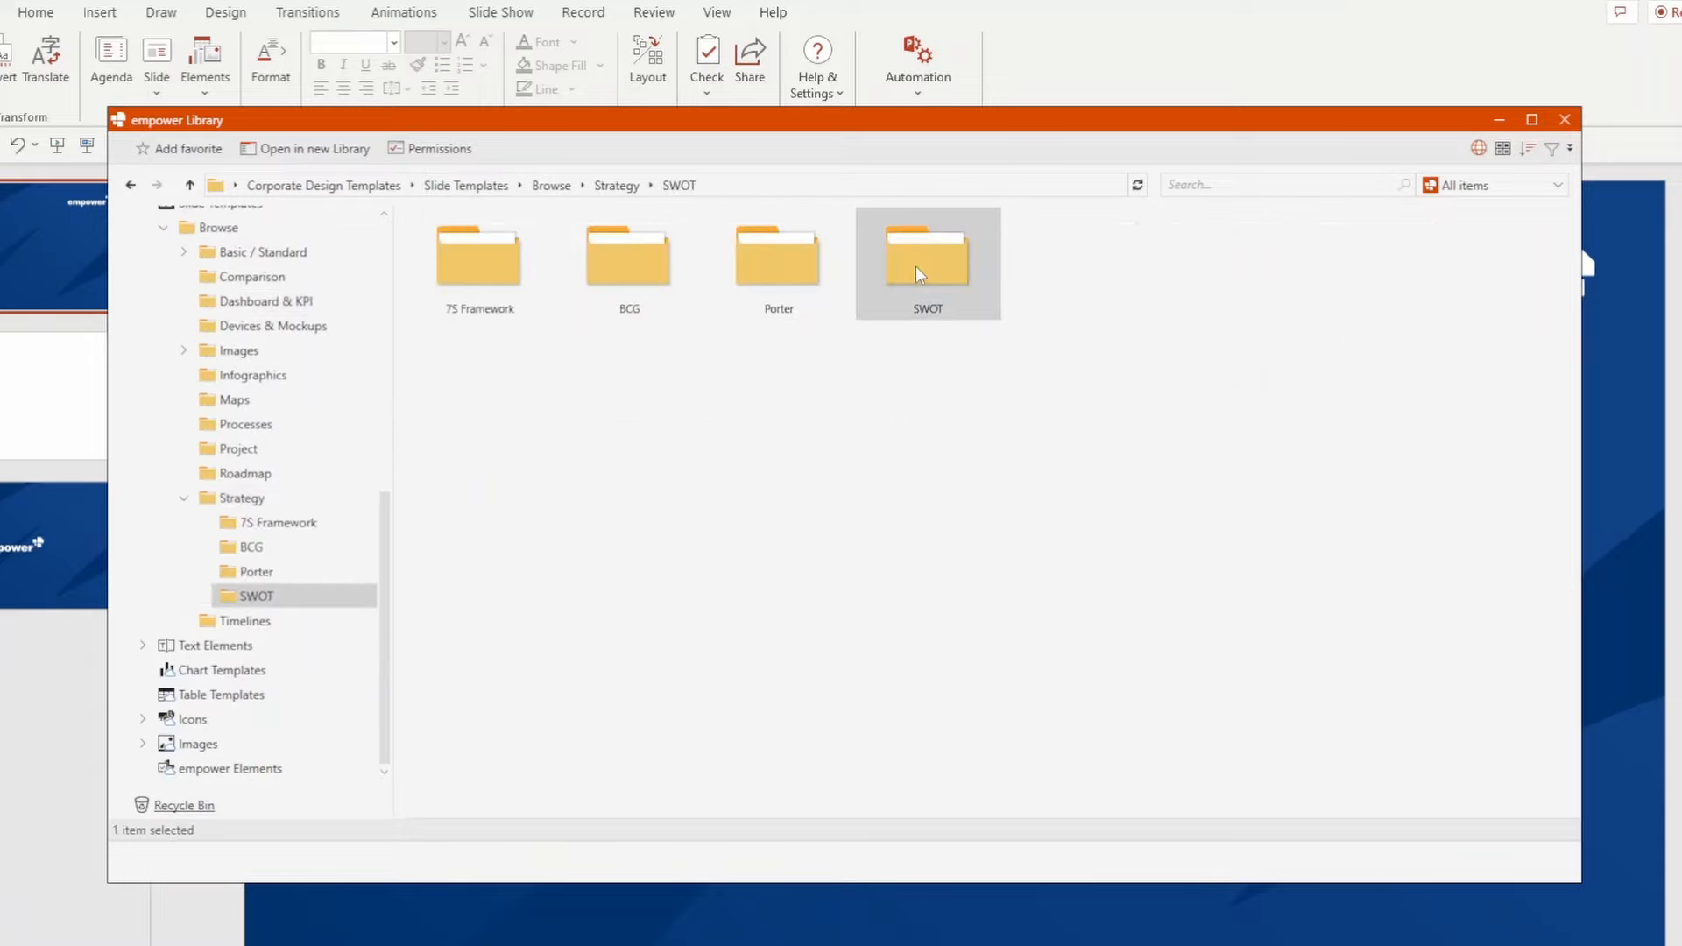
double_click(925, 263)
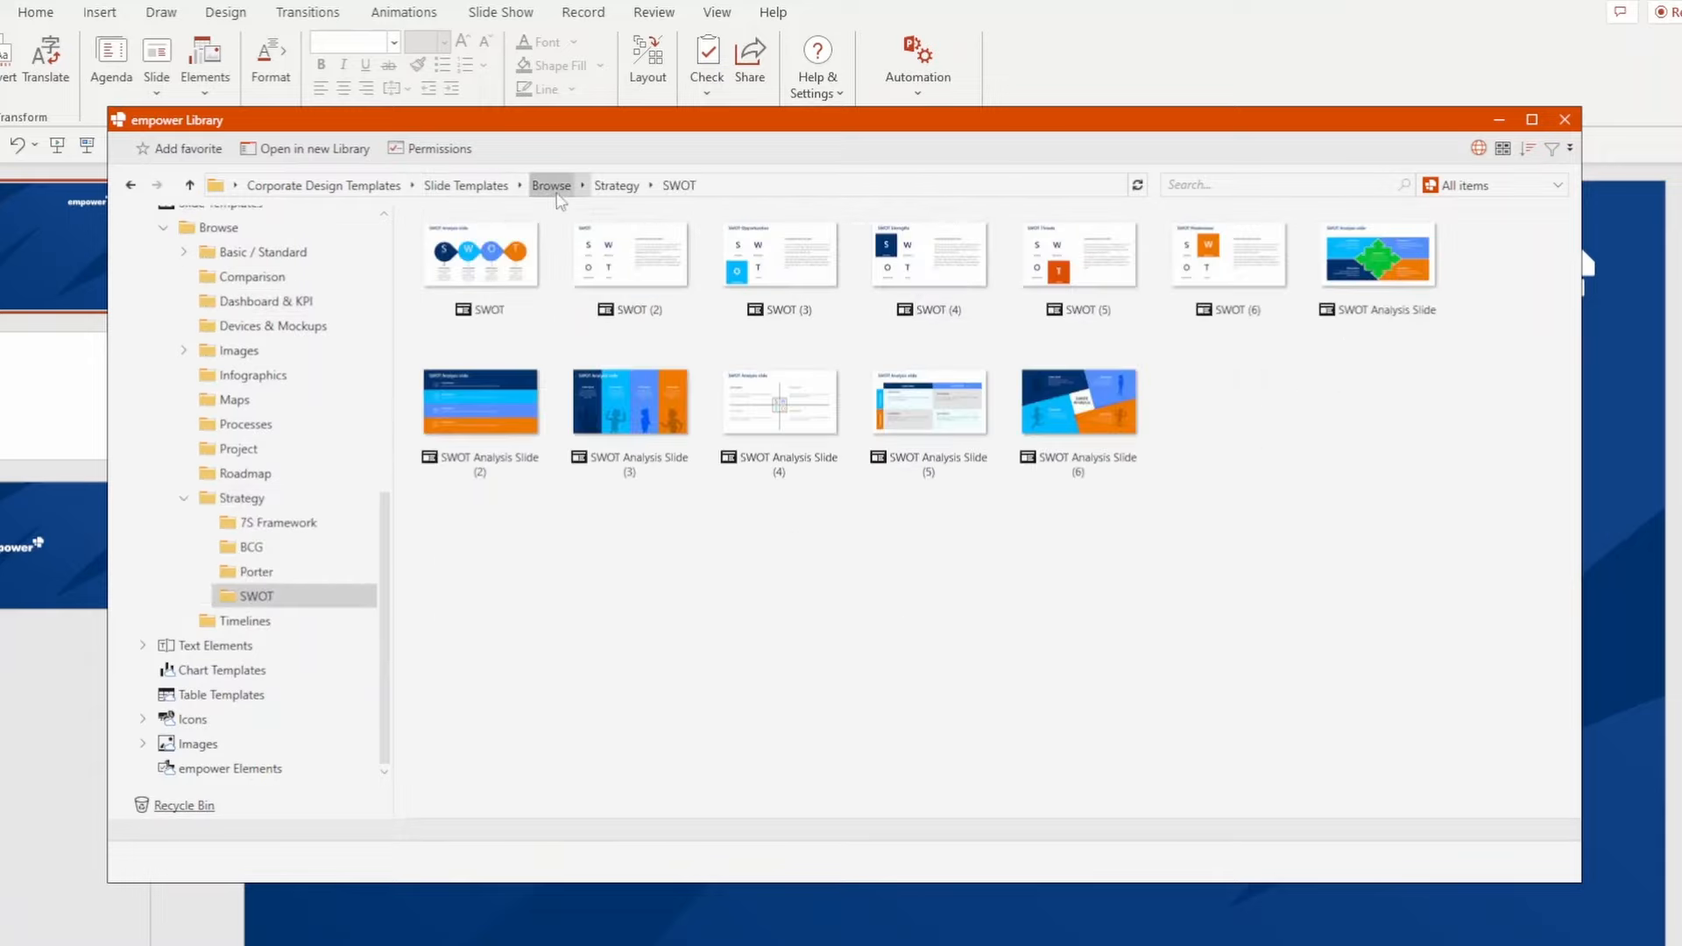
left_click(245, 424)
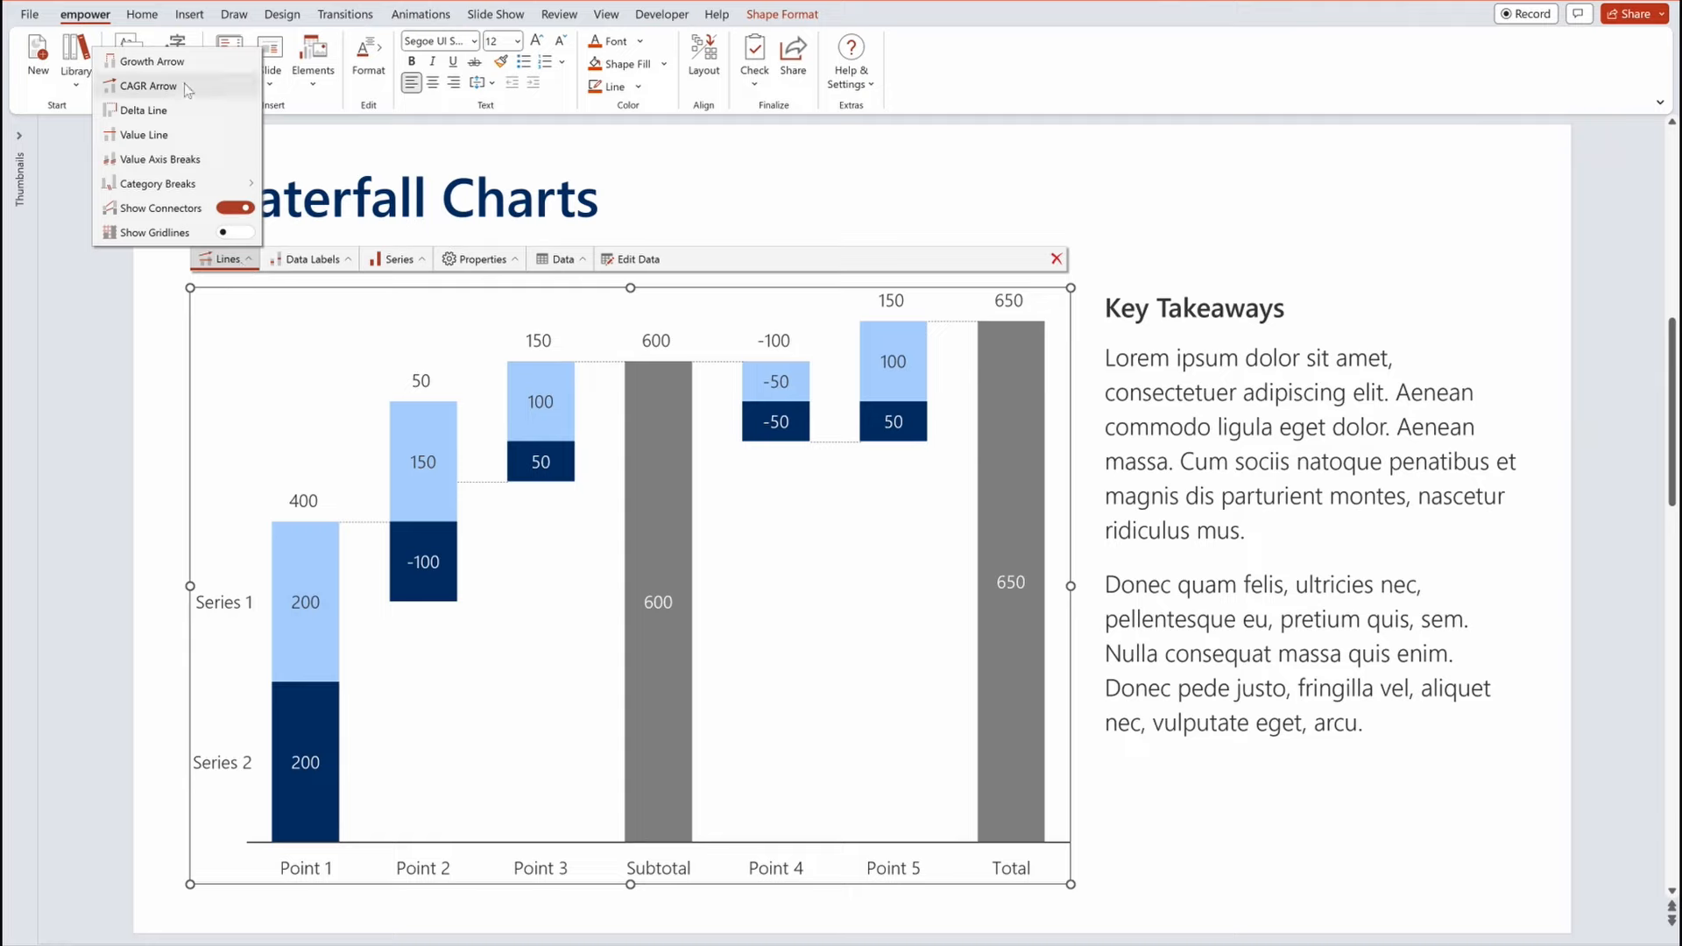
Step: Add growth arrows labelled +200 (+50%) and +50 to the waterfall chart
left_click(152, 60)
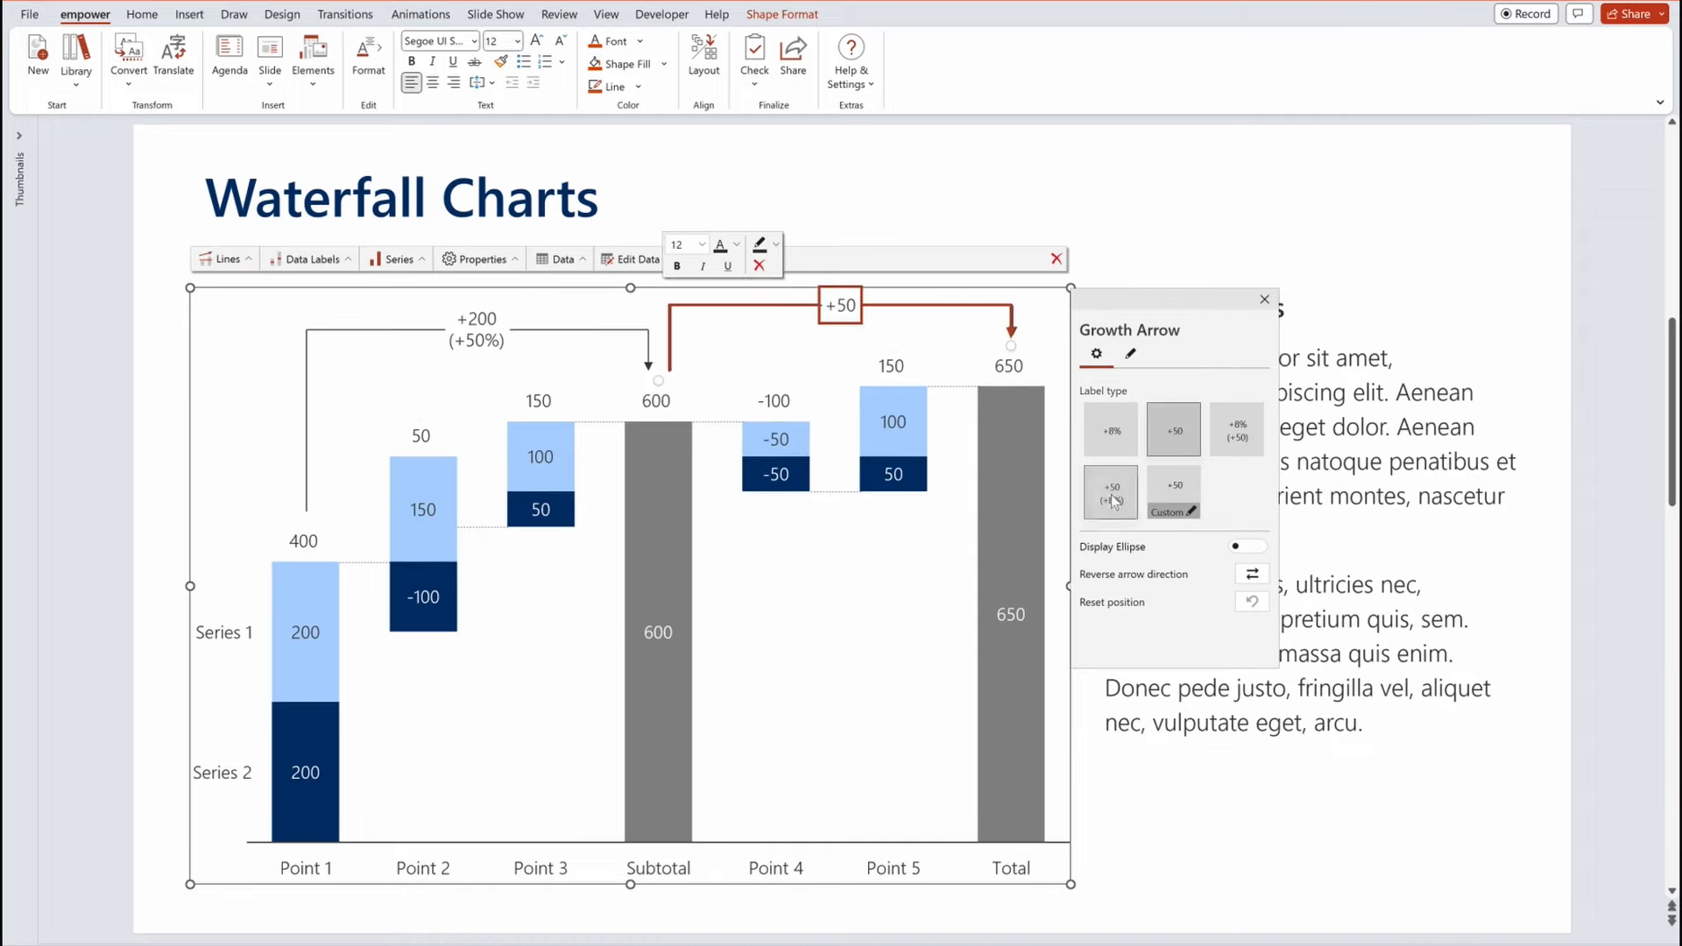
left_click(1263, 299)
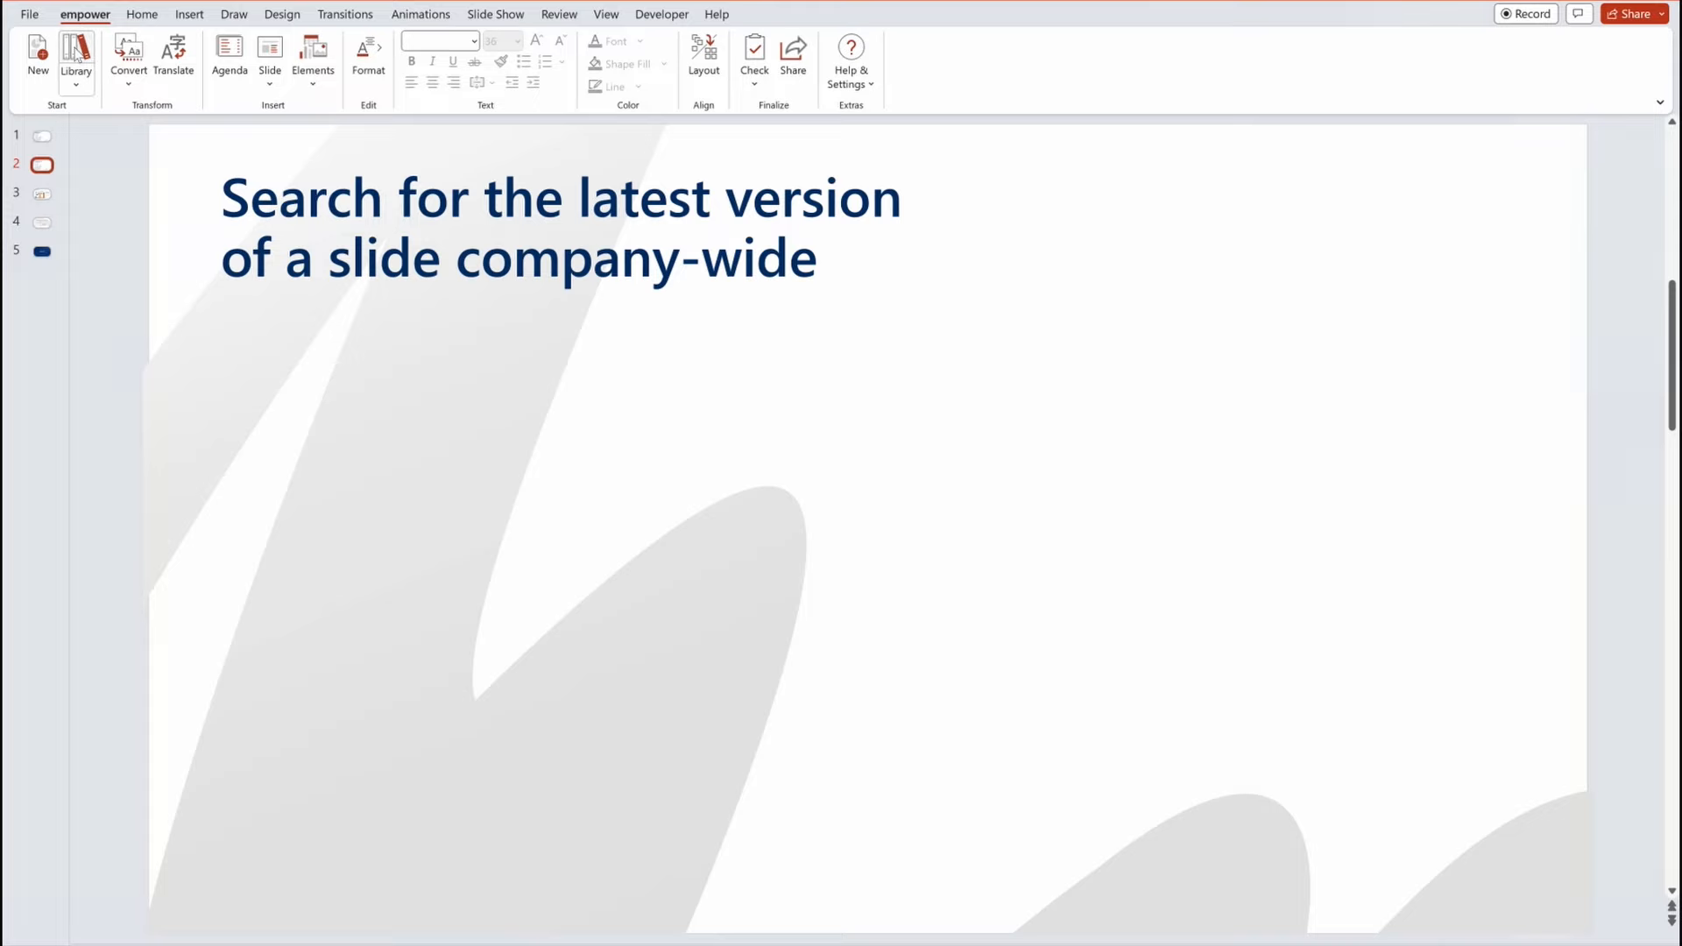
Step: Search the Company Library for 'merck case study'
left_click(76, 60)
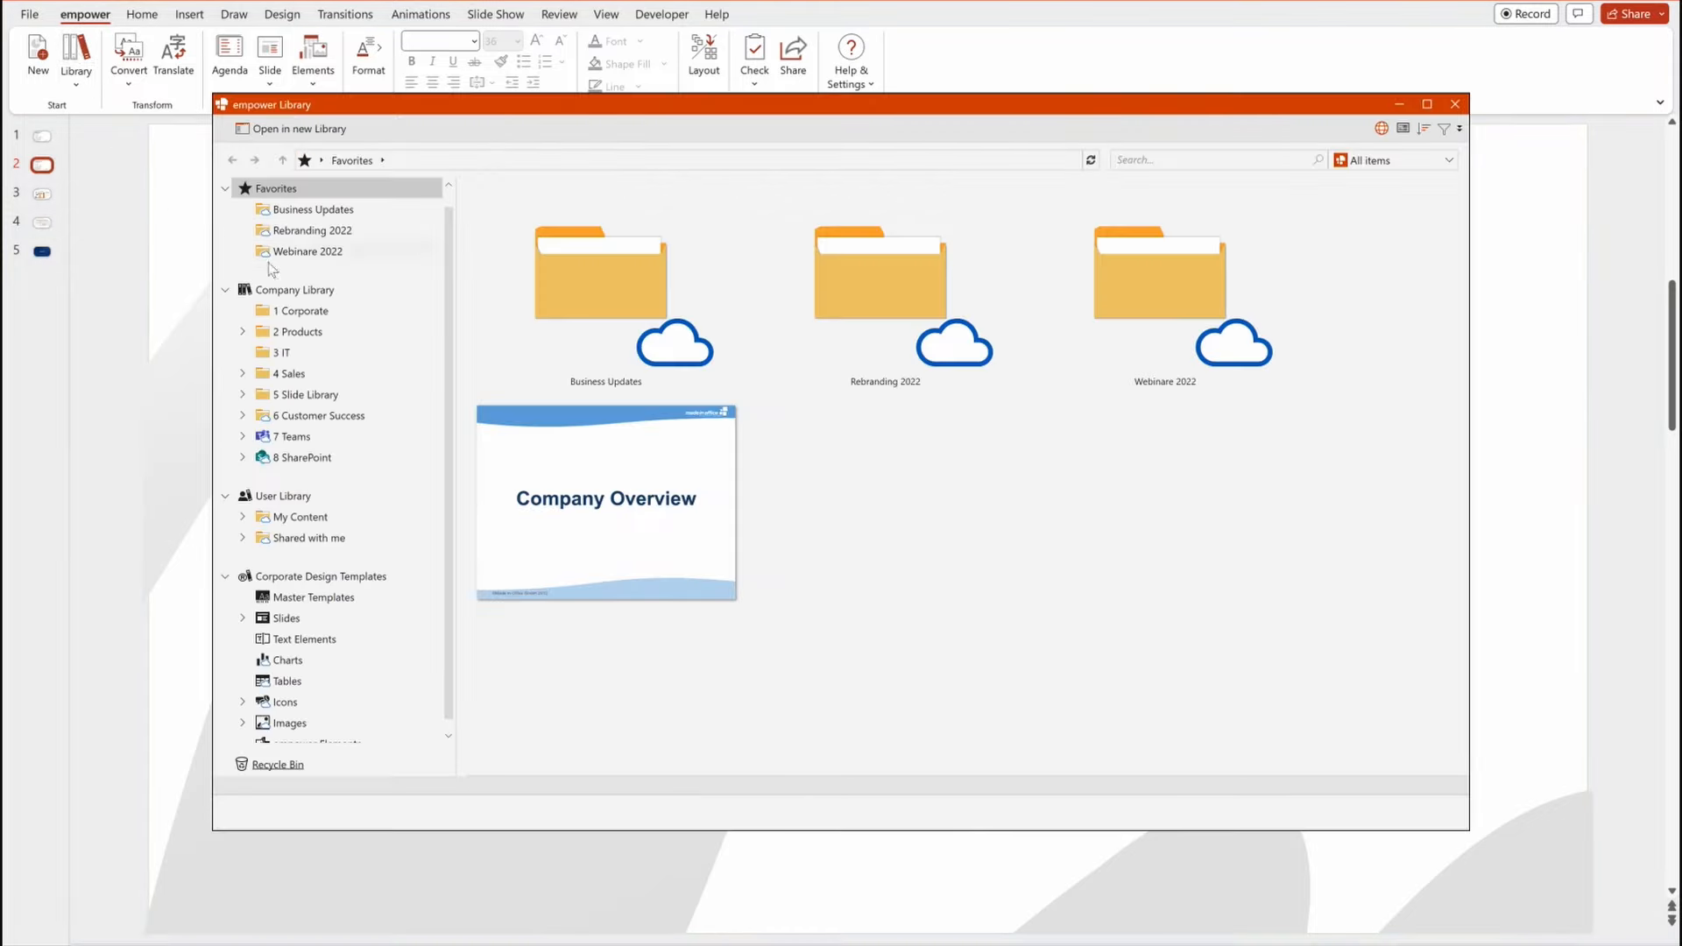
left_click(294, 289)
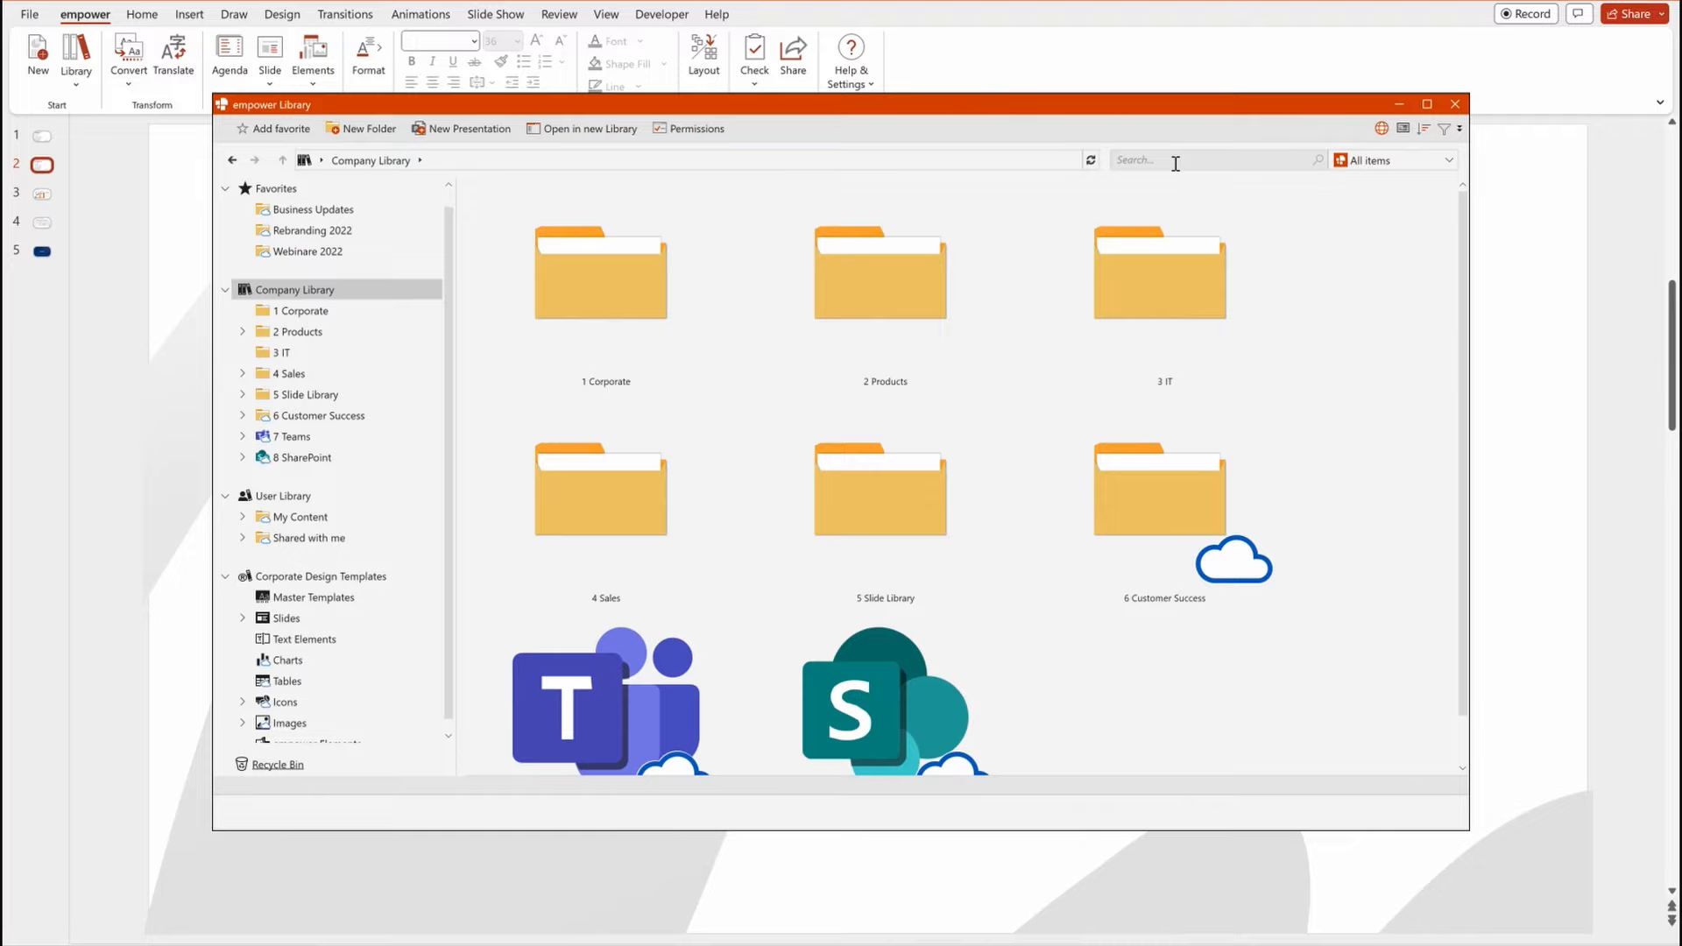
type("merck case study")
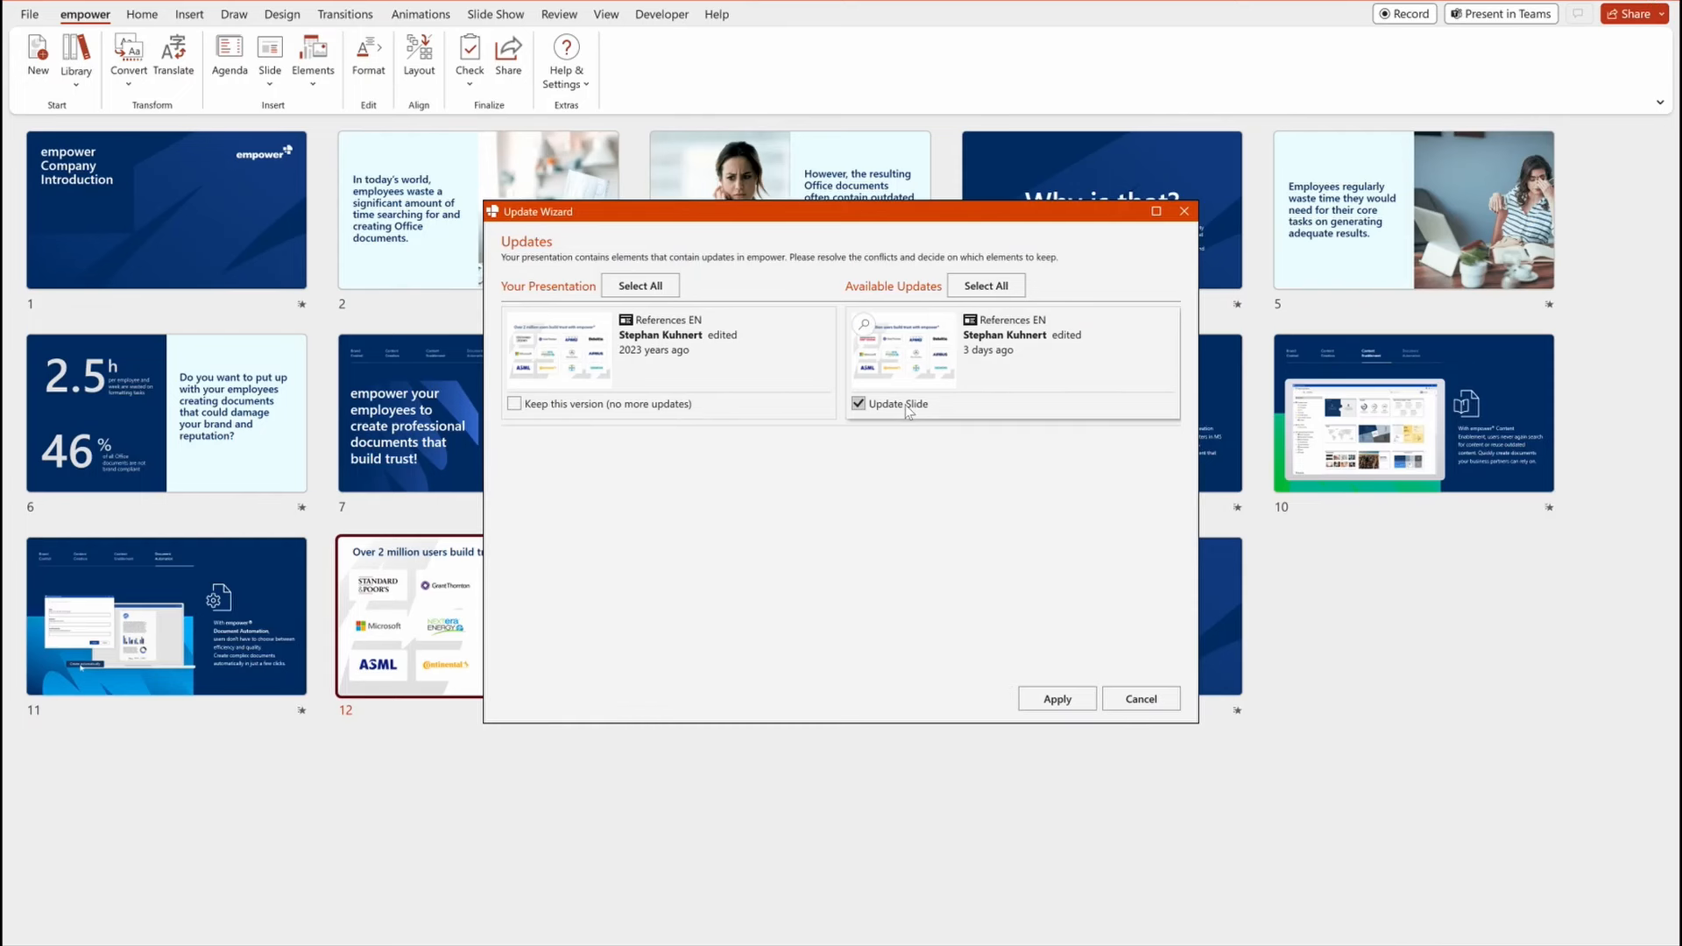
Step: Accept the newer References EN slide version in the Update Wizard
left_click(1054, 699)
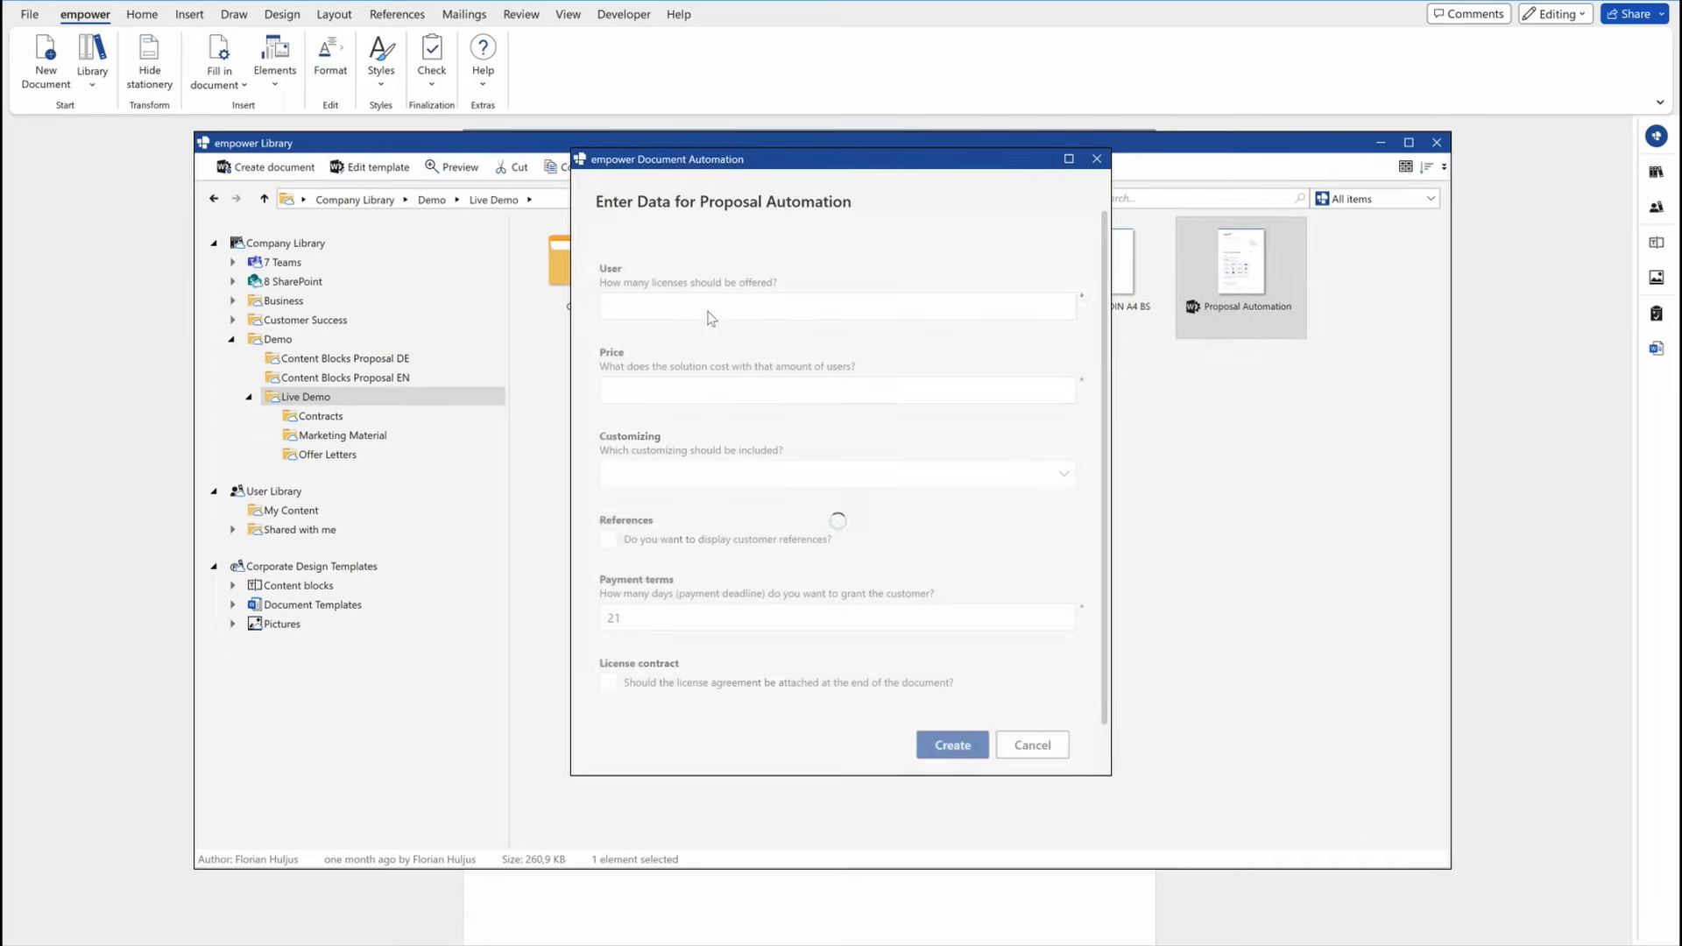
Step: Enter 100 in the proposal form, create the Word proposal and review the generated pages
type("100.000 EUR")
left_click(838, 306)
type("1.000")
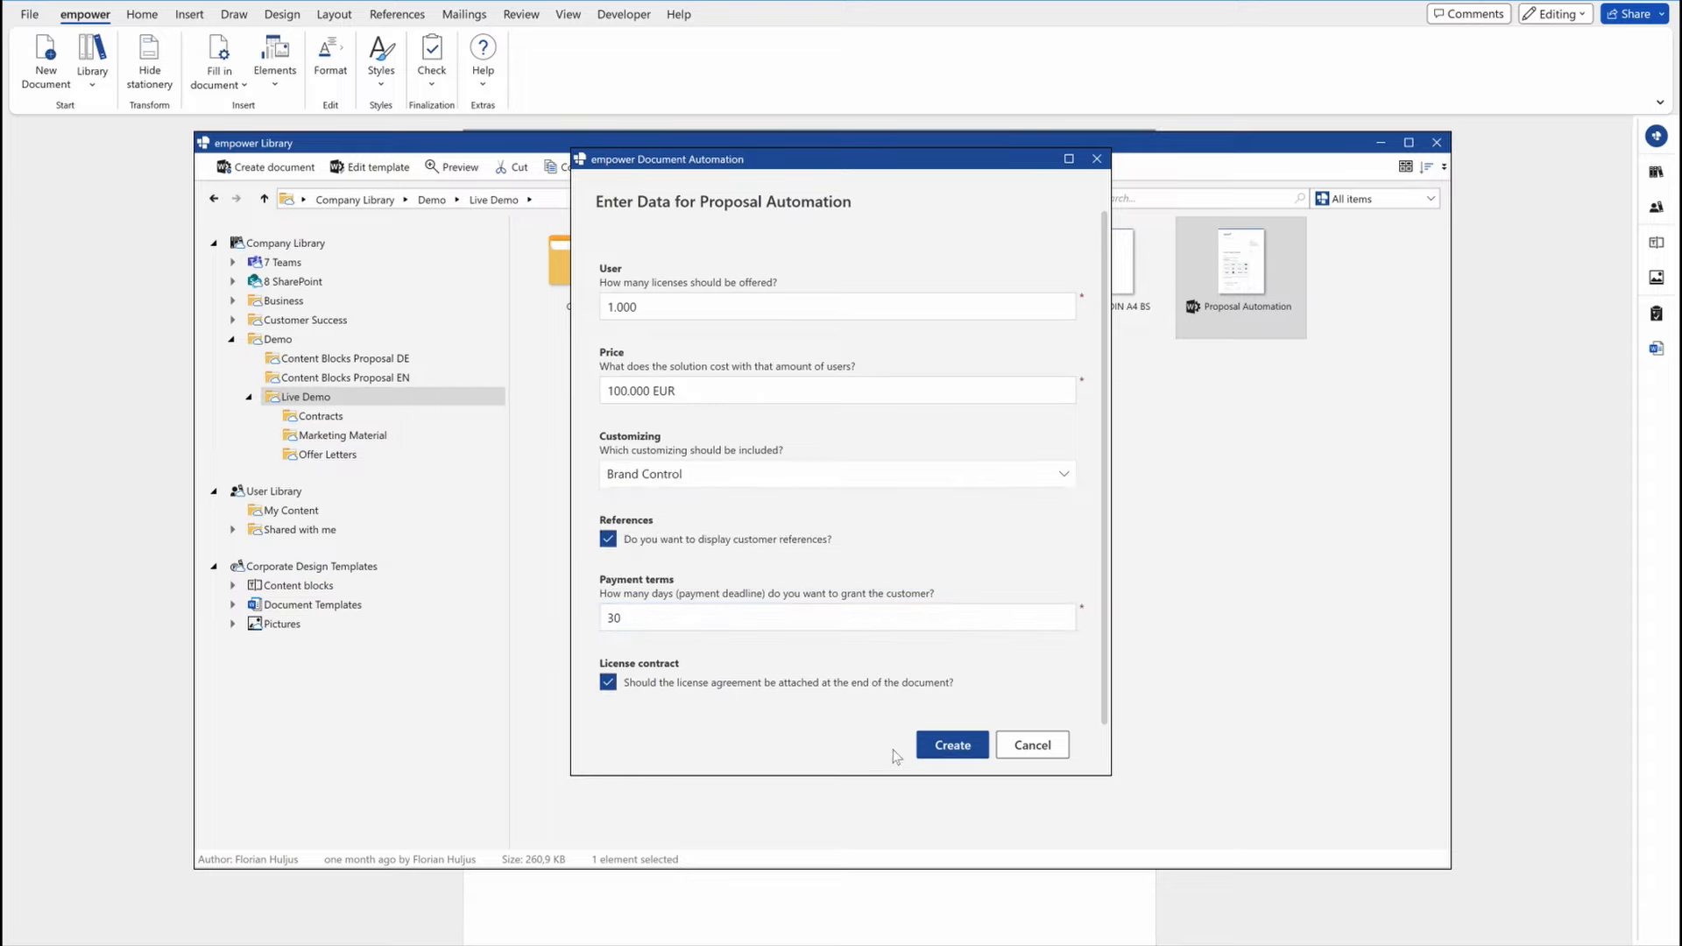
left_click(950, 744)
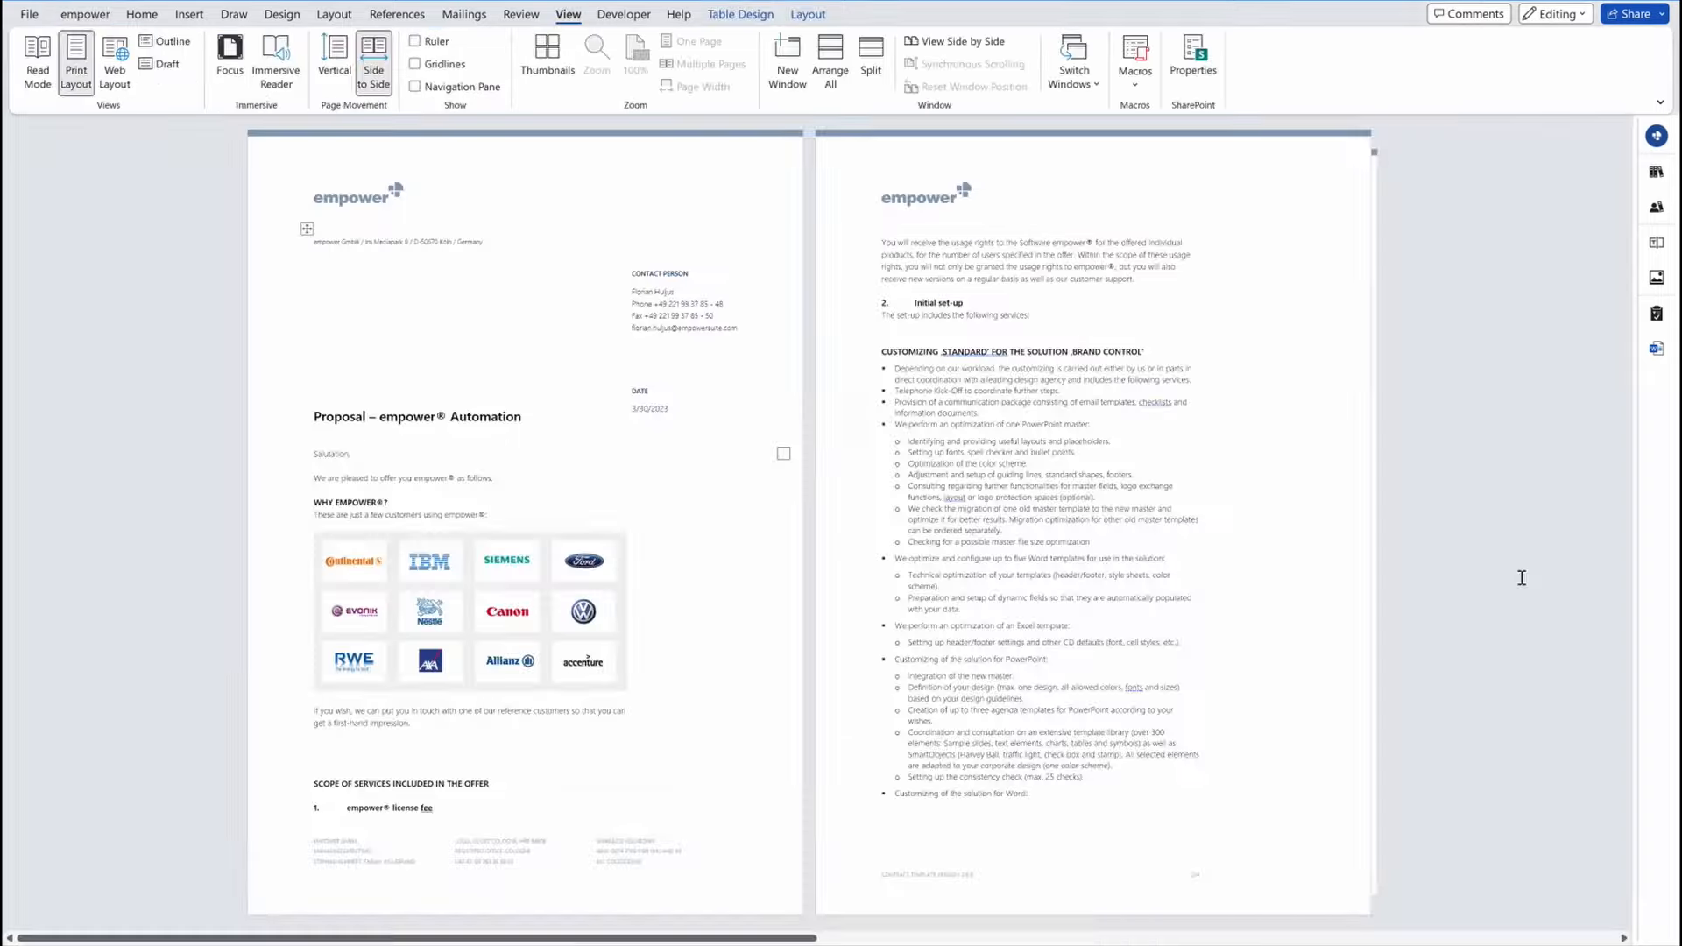
scroll("down", 3)
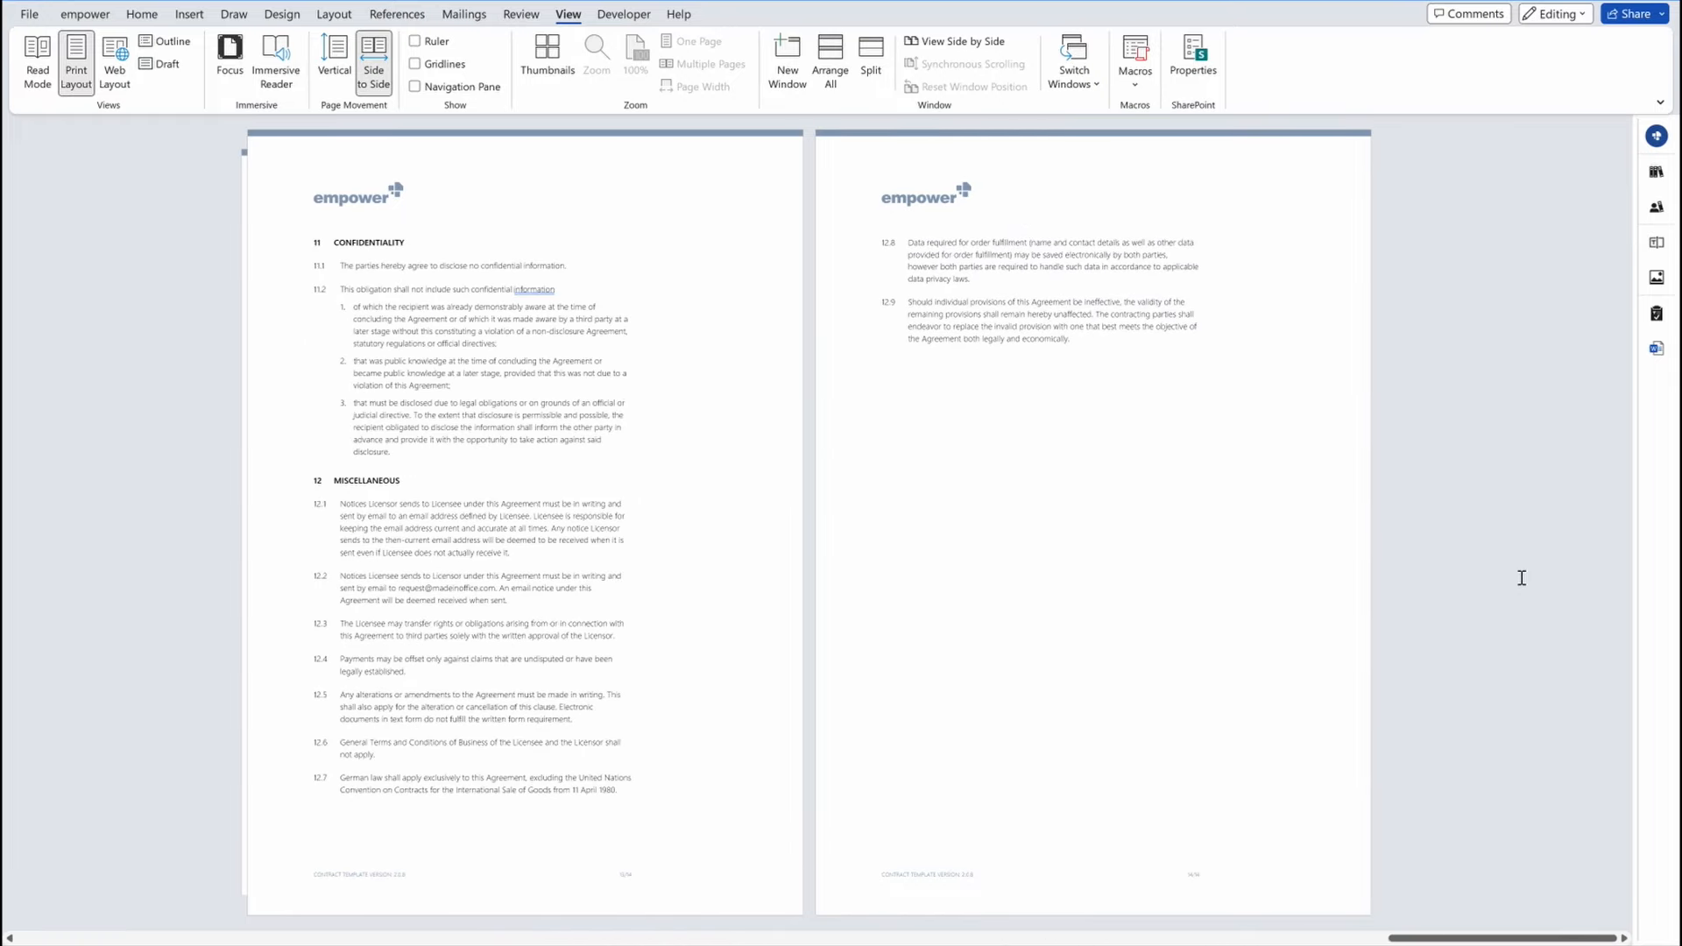